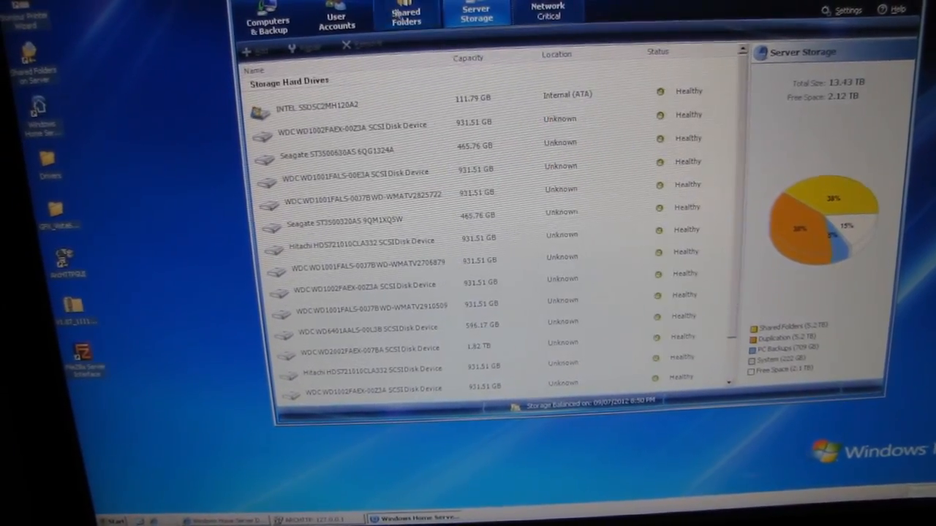
# View the shared folders list with used space and duplication status in the Home Server Console
pyautogui.click(407, 16)
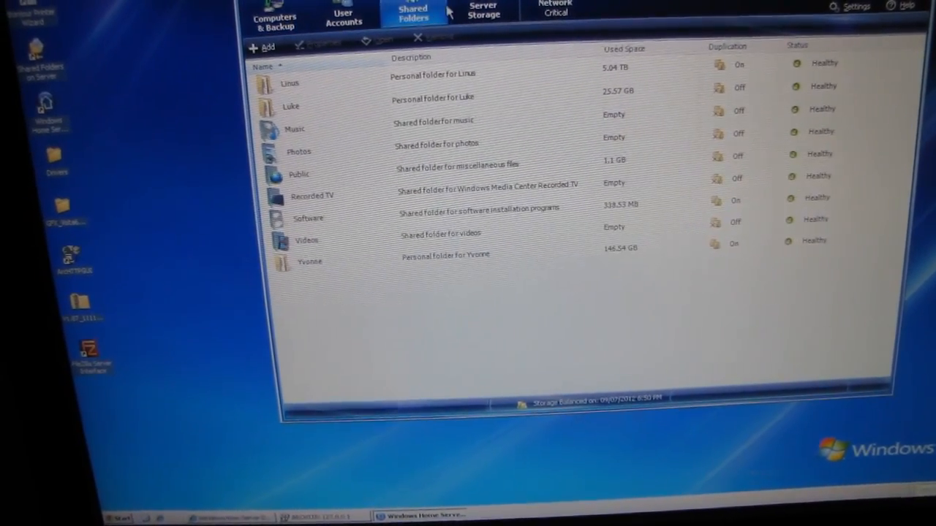
pyautogui.click(481, 11)
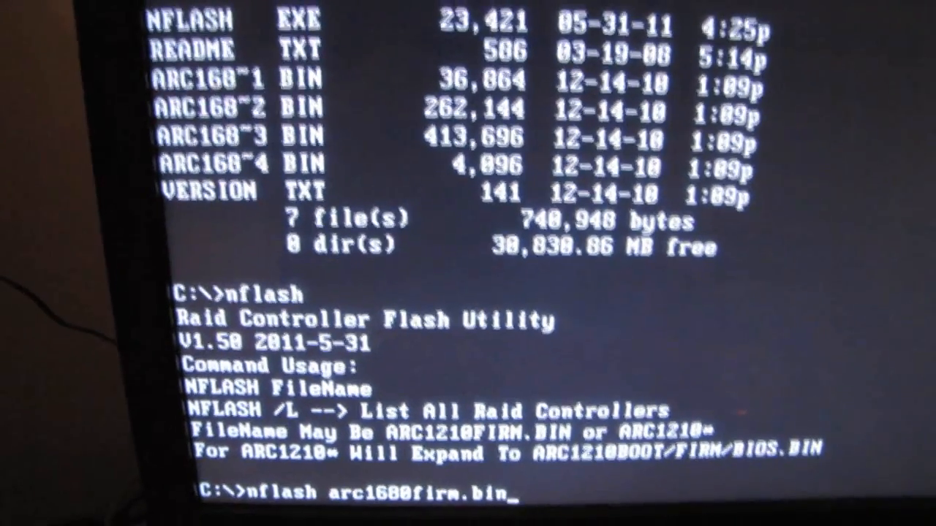
# Run nflash arc1680firm.bin to flash the controller firmware
pyautogui.press('Return')
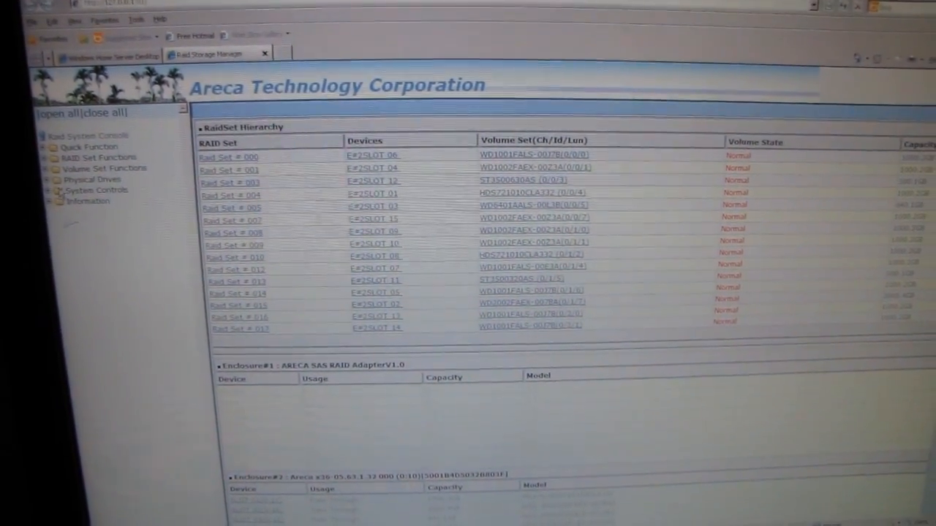
# Open pass-through disk setup listing the 3000.6GB drives in slots 17–24
pyautogui.click(93, 179)
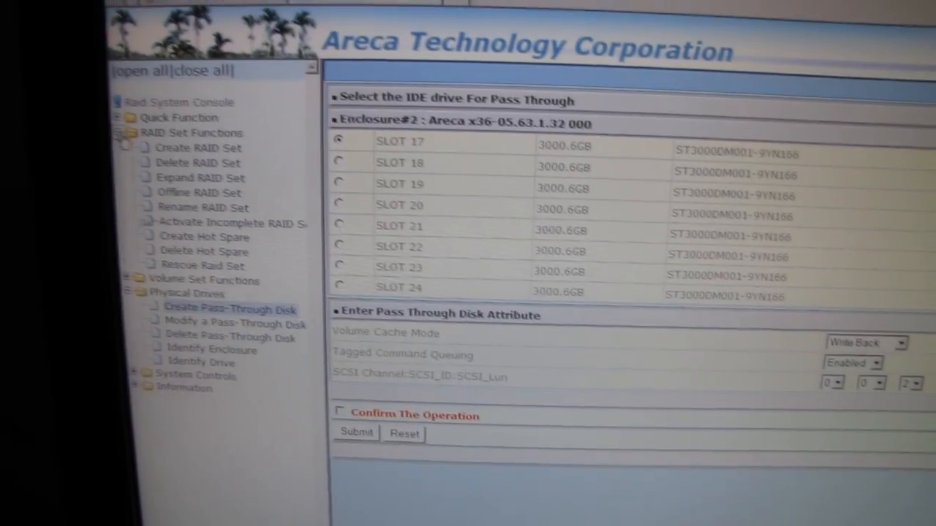
# Start a new raid set from slots 17–23, leaving out slot 24, and enter its name
pyautogui.click(198, 148)
pyautogui.write('RA')
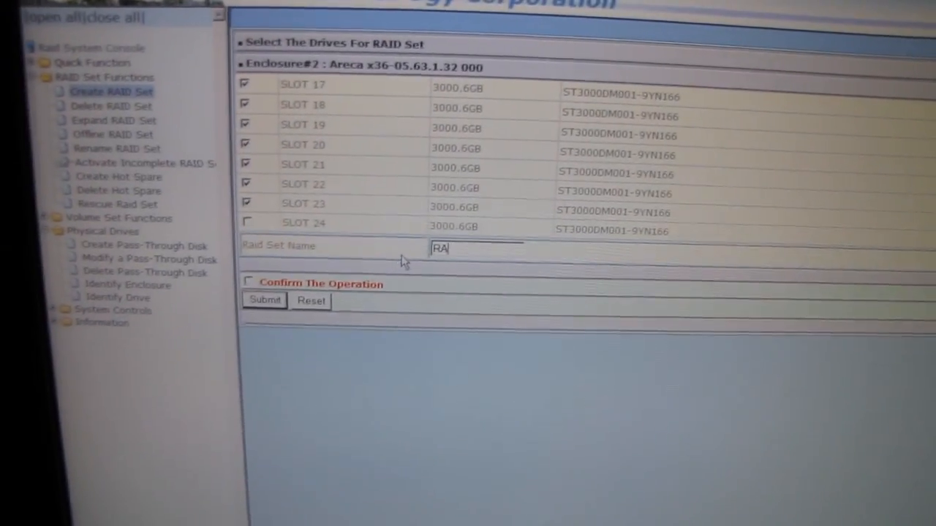
pyautogui.write('ID')
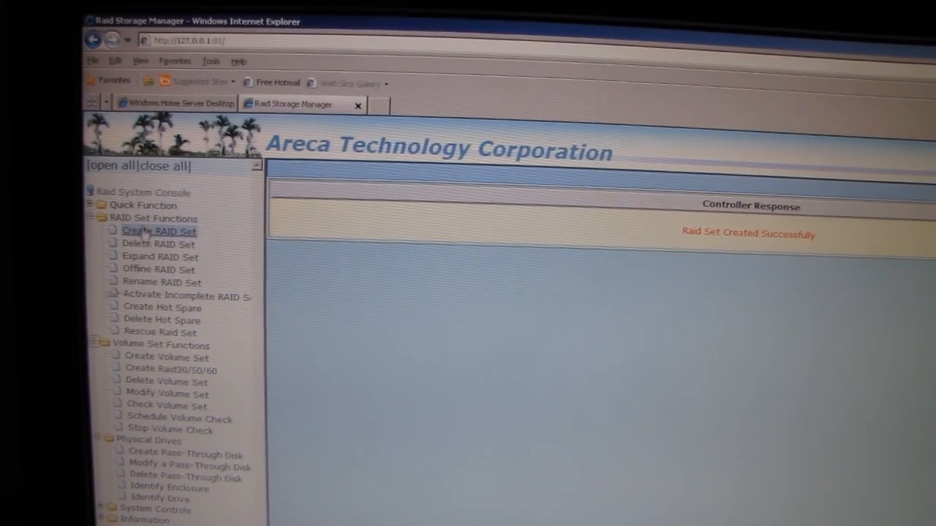
# Review the RAID6 set, then set up slot 24 as a Global hot spare
pyautogui.click(160, 257)
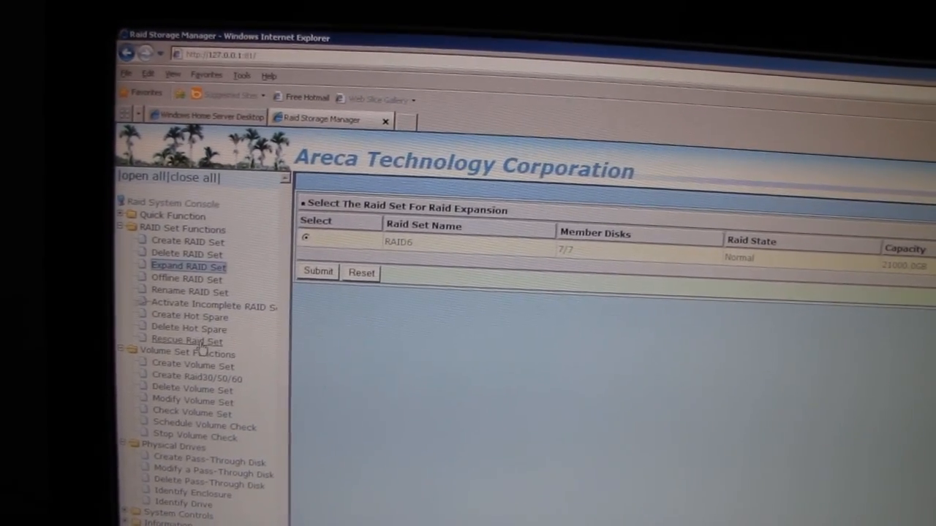
pyautogui.click(196, 328)
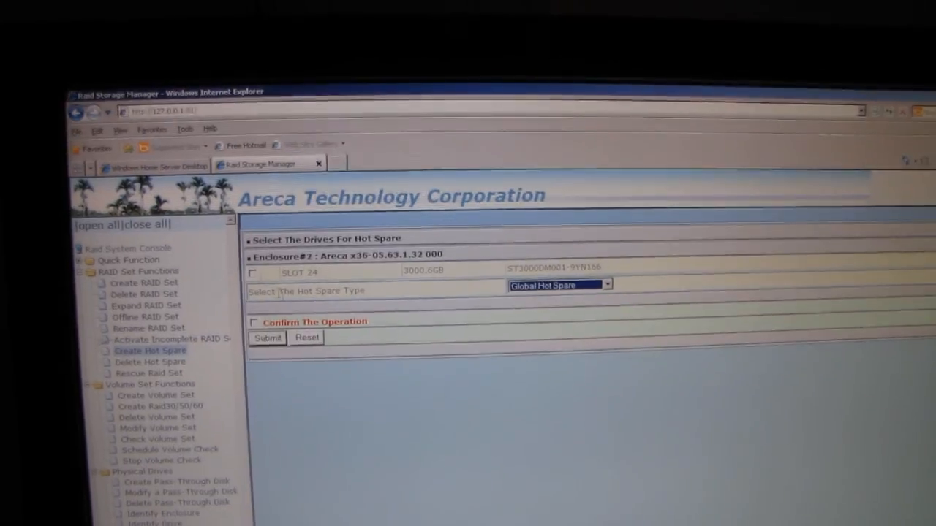
pyautogui.click(605, 285)
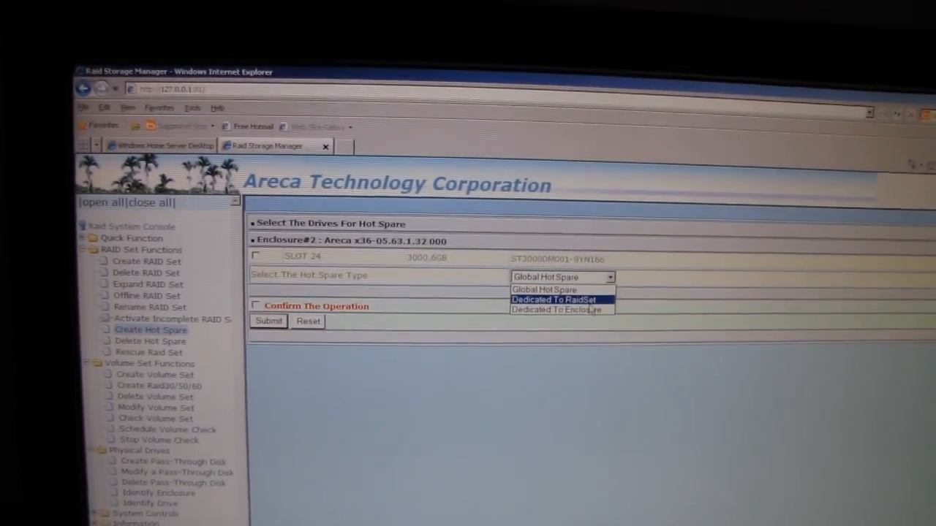
pyautogui.click(560, 277)
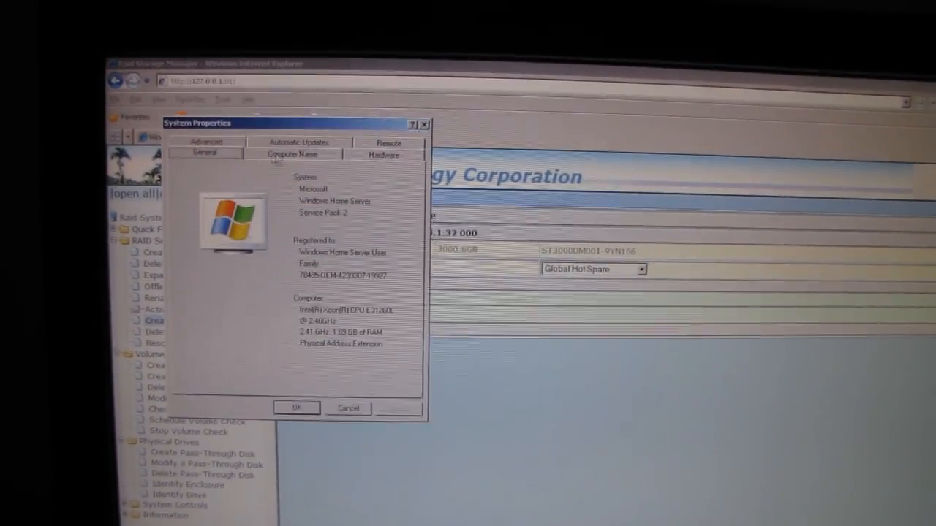
# Reach Disk Management through System Properties and review the existing NTFS DATA volumes
pyautogui.click(383, 154)
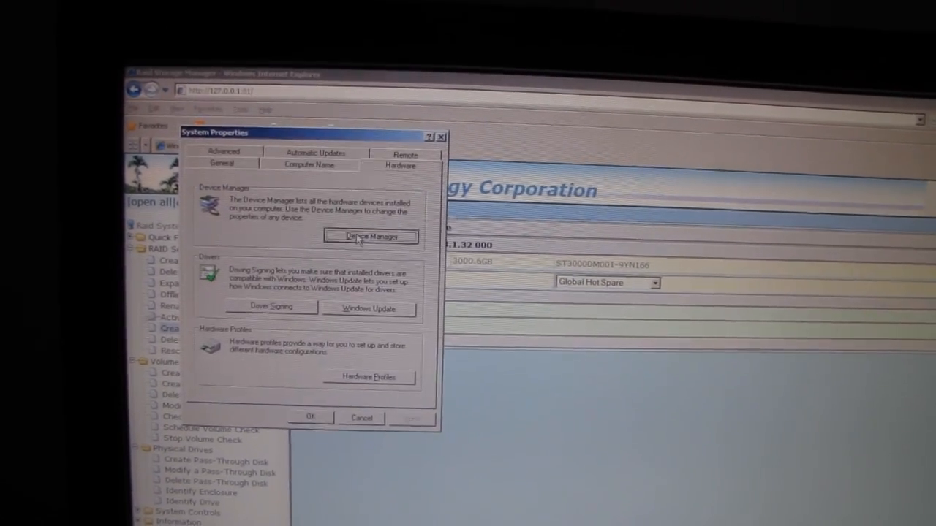
pyautogui.click(369, 236)
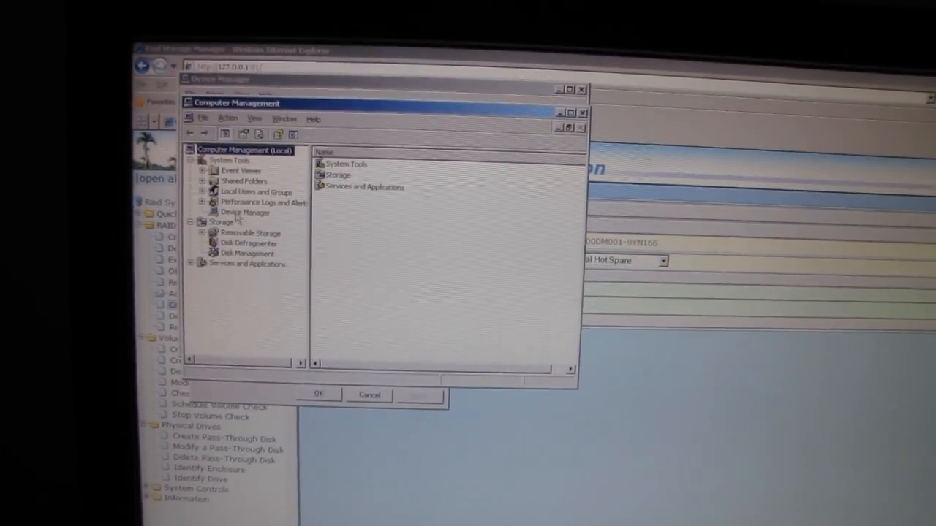
pyautogui.click(220, 222)
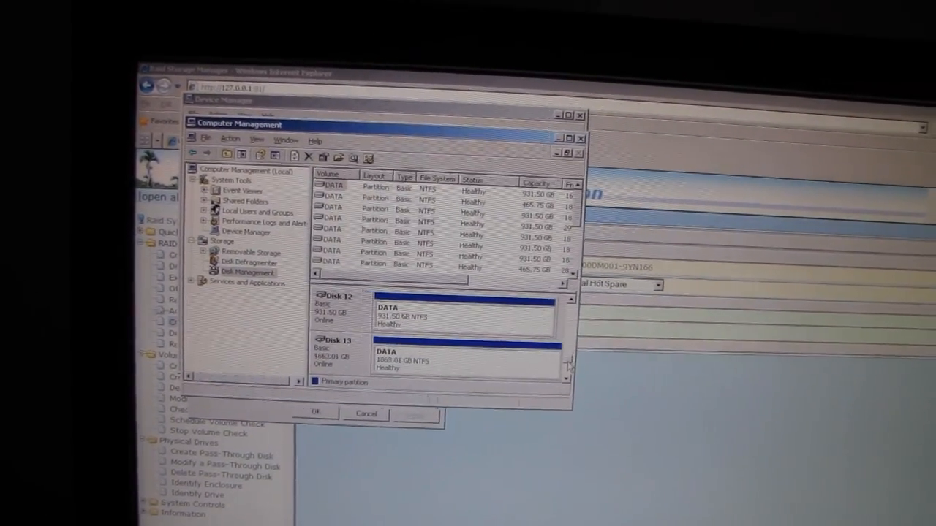
pyautogui.scroll(3)
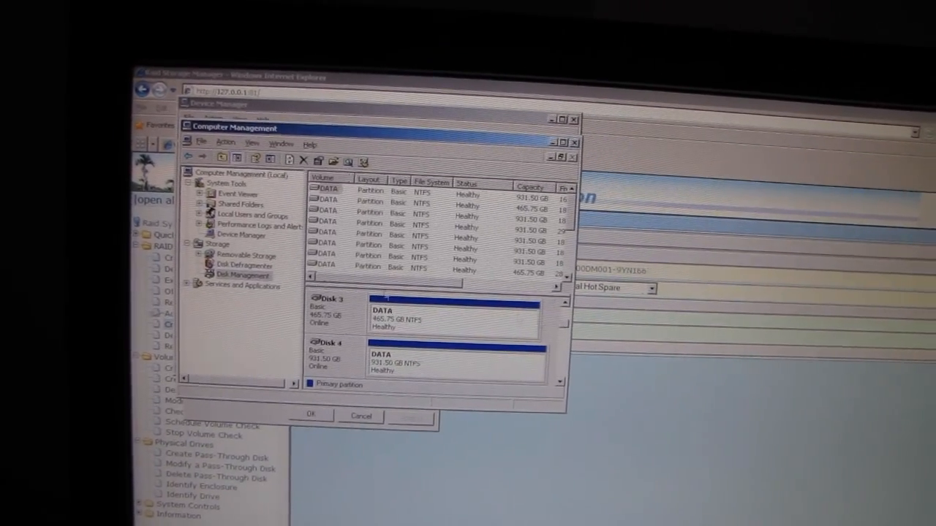
pyautogui.rightClick(241, 277)
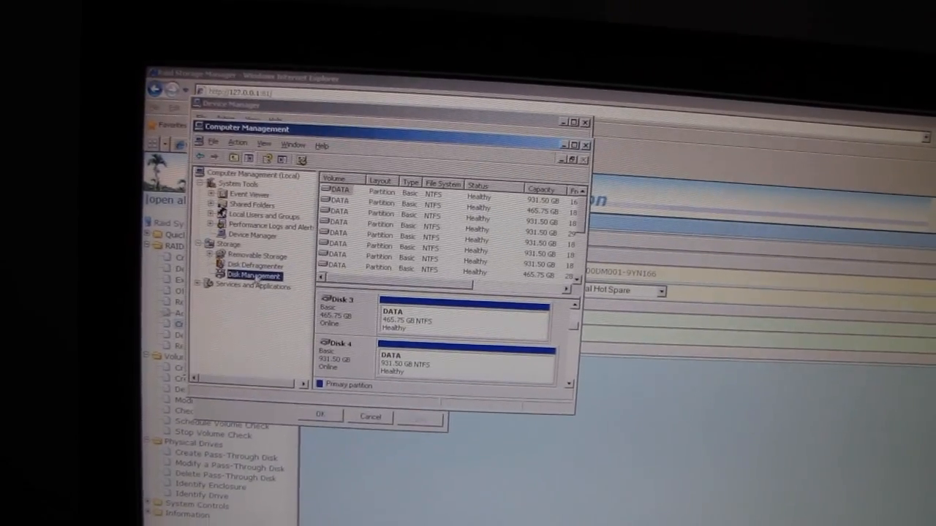
pyautogui.rightClick(254, 276)
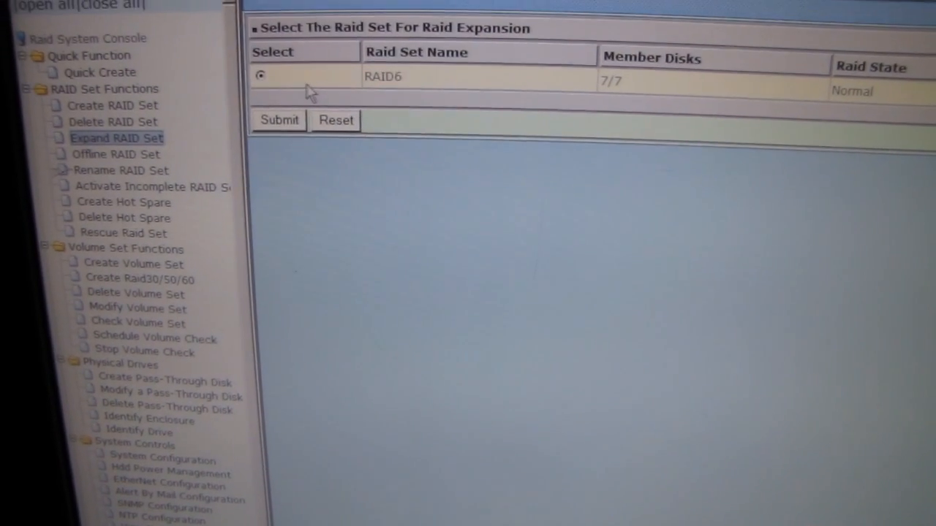
# Select the RAID6 set under Expand RAID Set, then start a new volume set
pyautogui.click(278, 120)
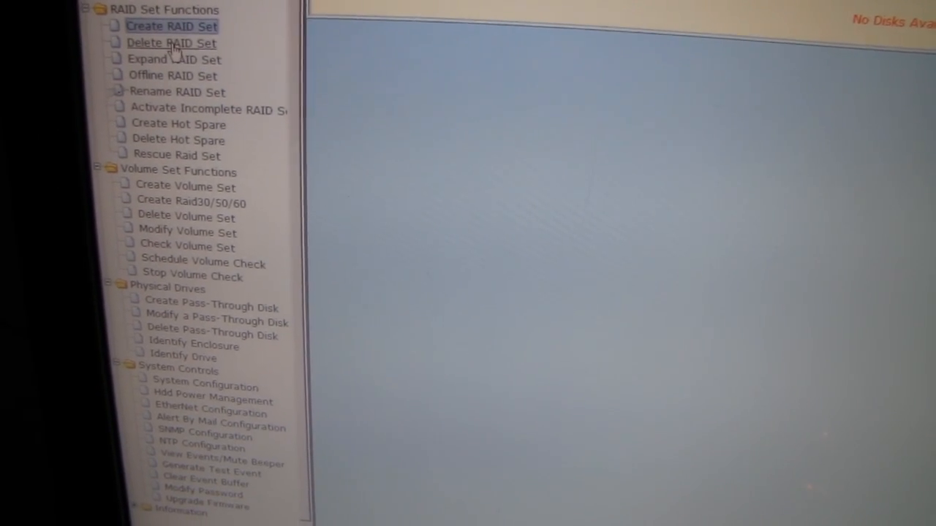
pyautogui.click(171, 43)
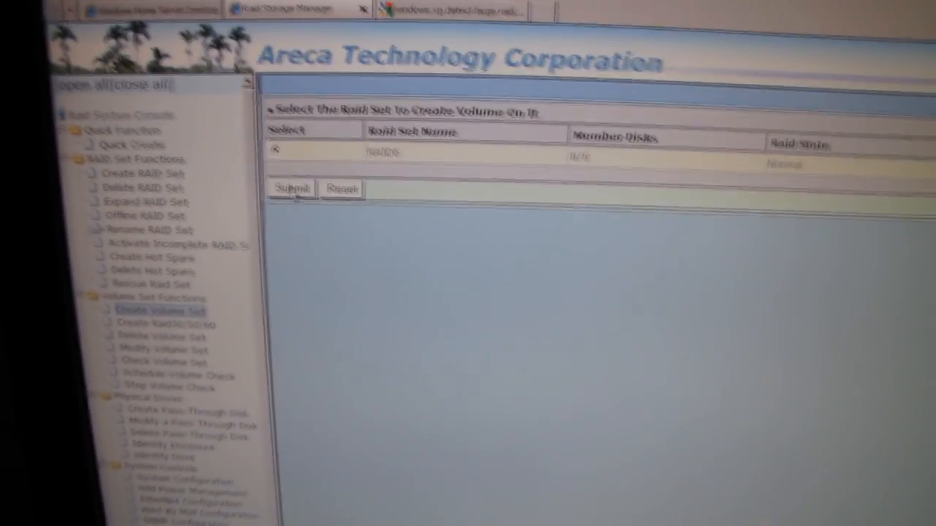
# Build the volume on the RAID6 raid set and review the volume raid levels
pyautogui.click(291, 188)
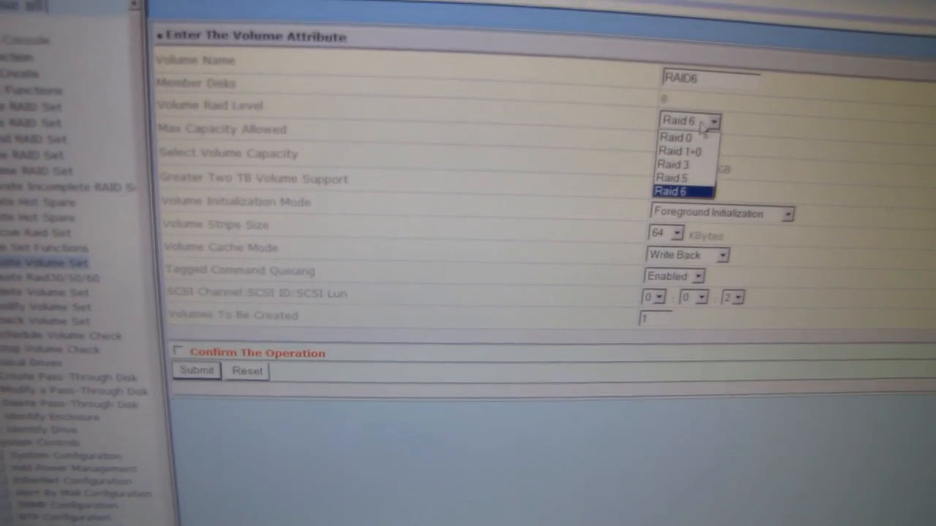
pyautogui.click(671, 191)
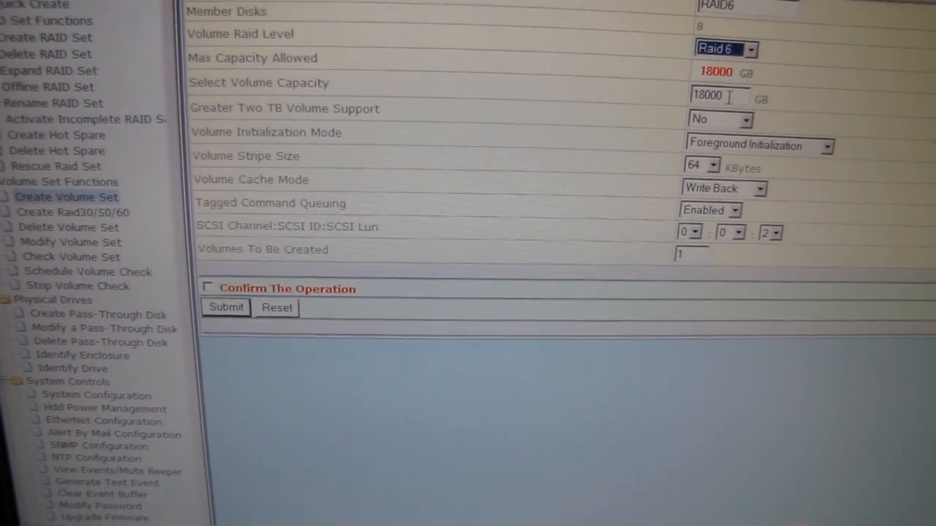
pyautogui.scroll(-3)
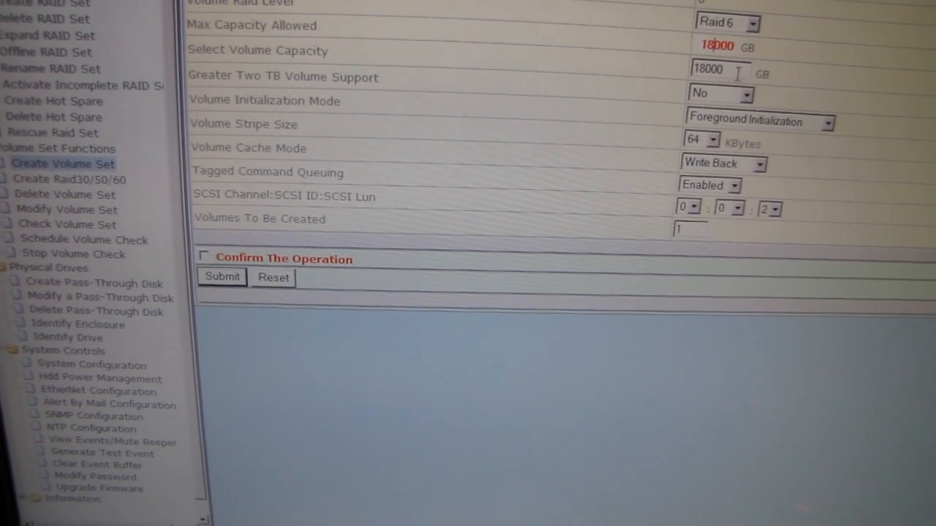
# Set over-2TB support to 4K Block, foreground initialization, LUN 2, and confirm
pyautogui.click(720, 93)
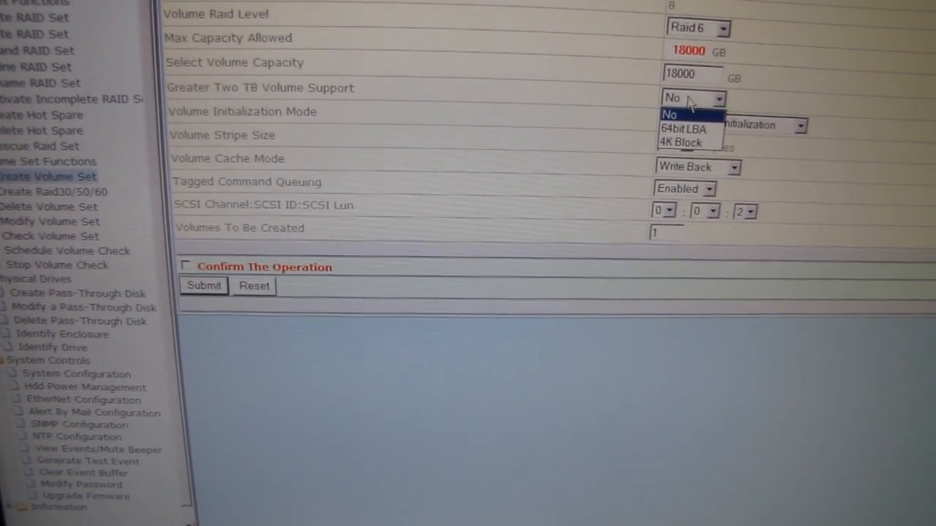
pyautogui.click(679, 141)
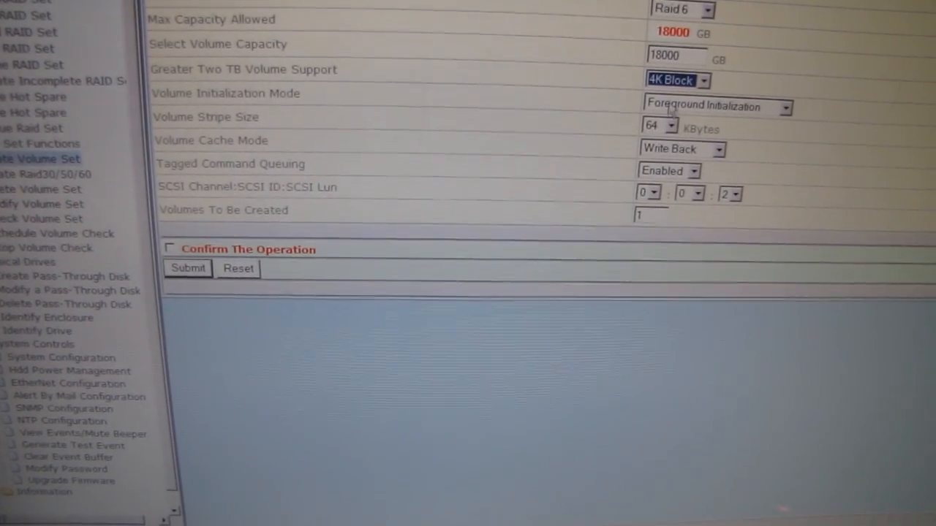
pyautogui.click(786, 107)
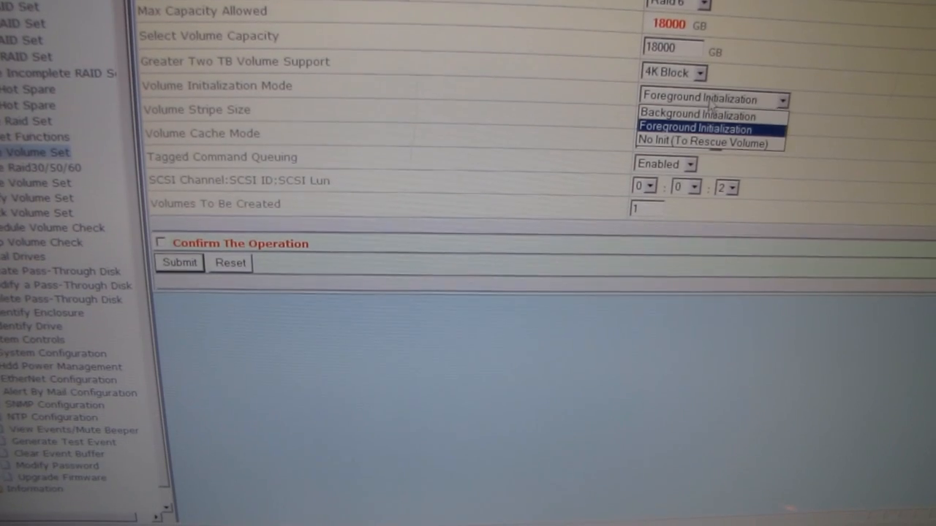
pyautogui.click(694, 129)
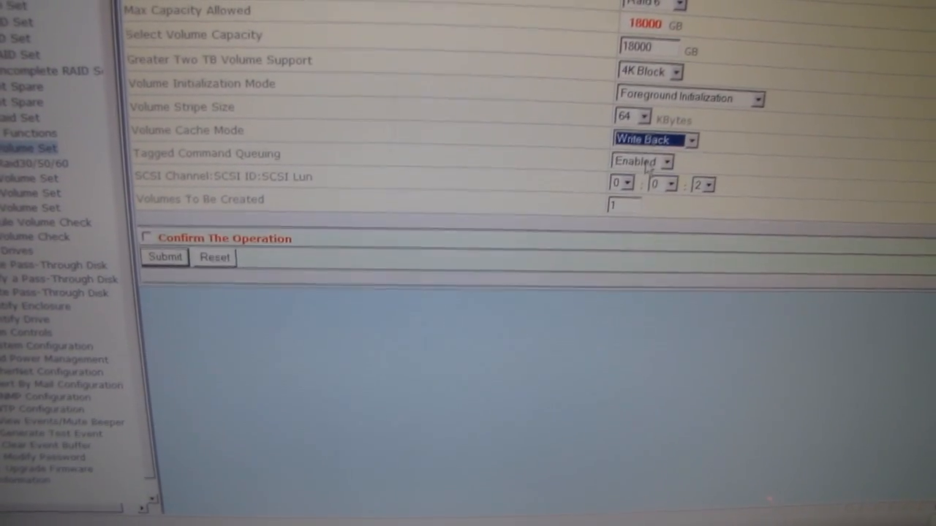
pyautogui.click(702, 183)
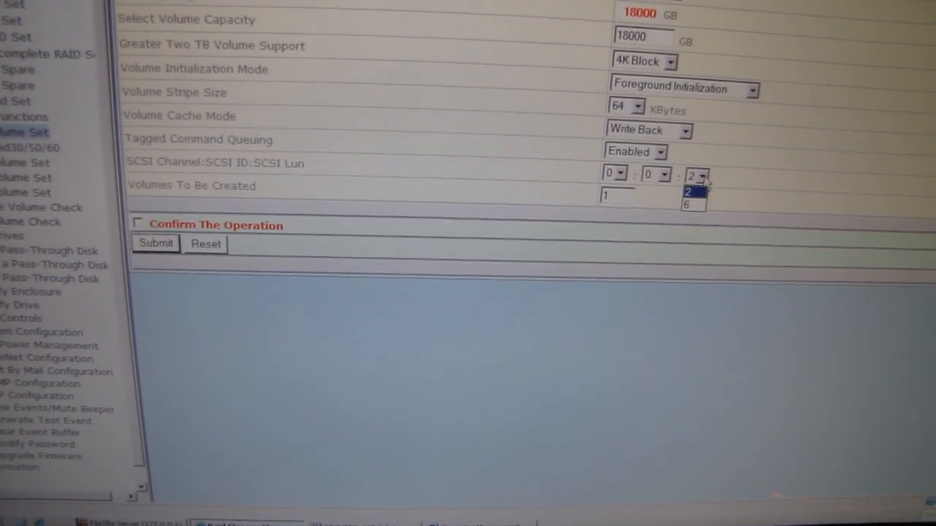
pyautogui.click(687, 191)
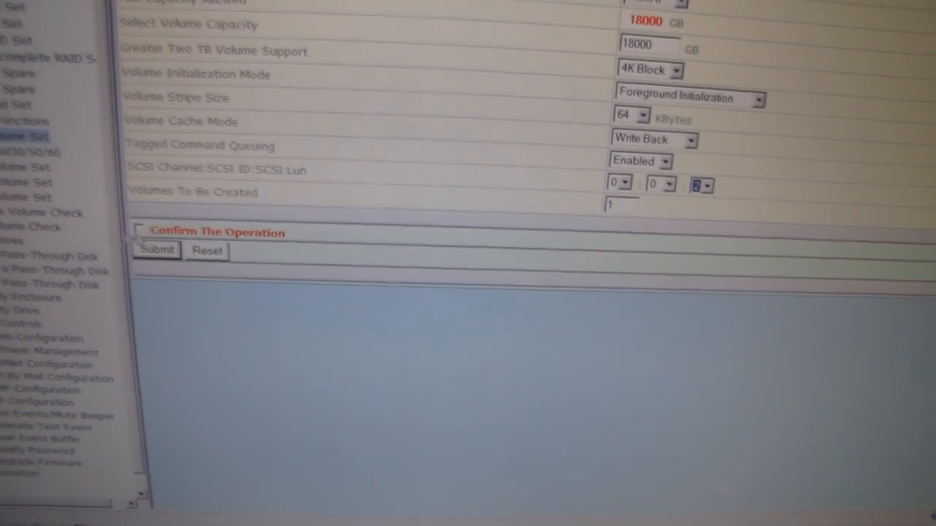
pyautogui.click(156, 250)
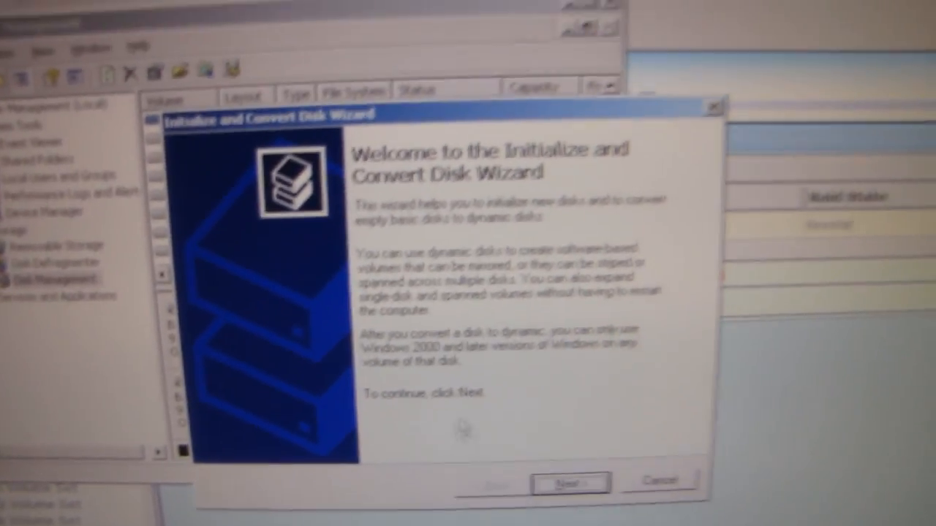
# Initialize the new Disk 16 with the wizard and convert it to GPT
pyautogui.click(569, 481)
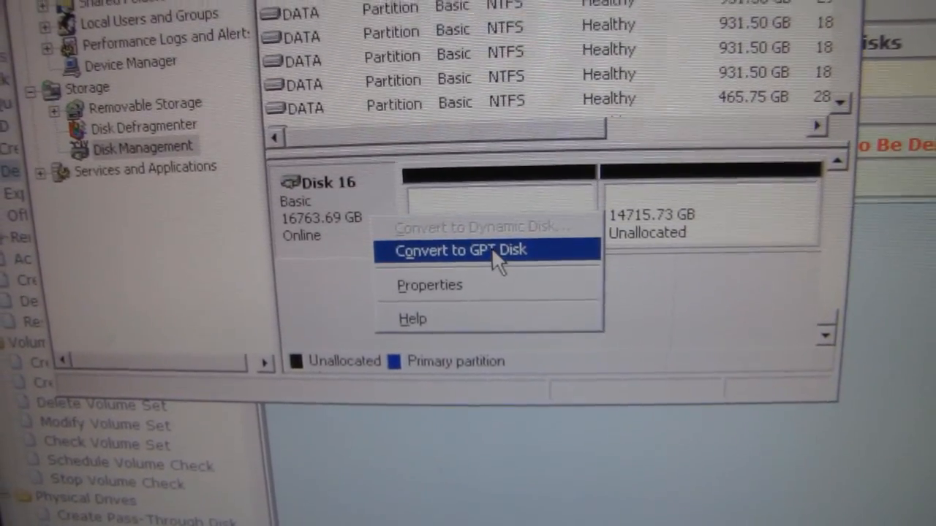
pyautogui.click(458, 250)
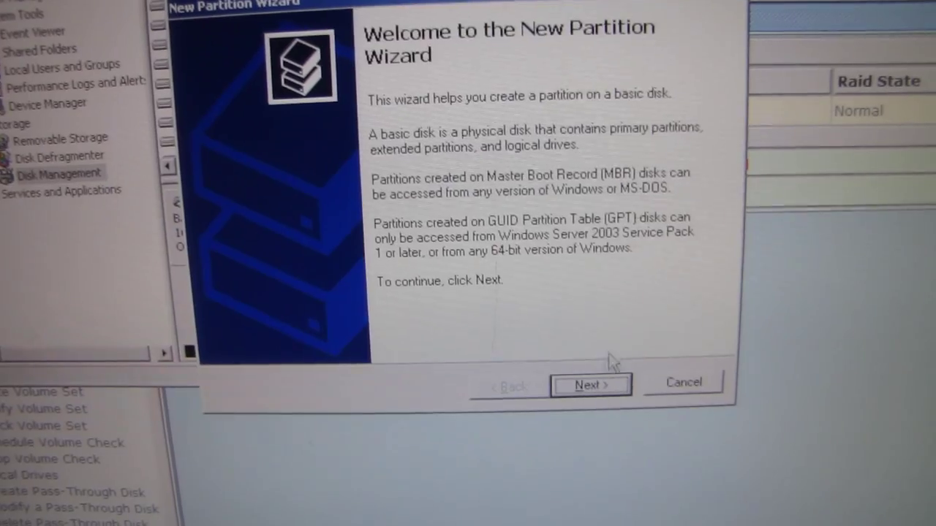
# Make a maximum-size primary partition X: on Disk 16, quick-formatted NTFS, labelled RAID6
pyautogui.click(589, 385)
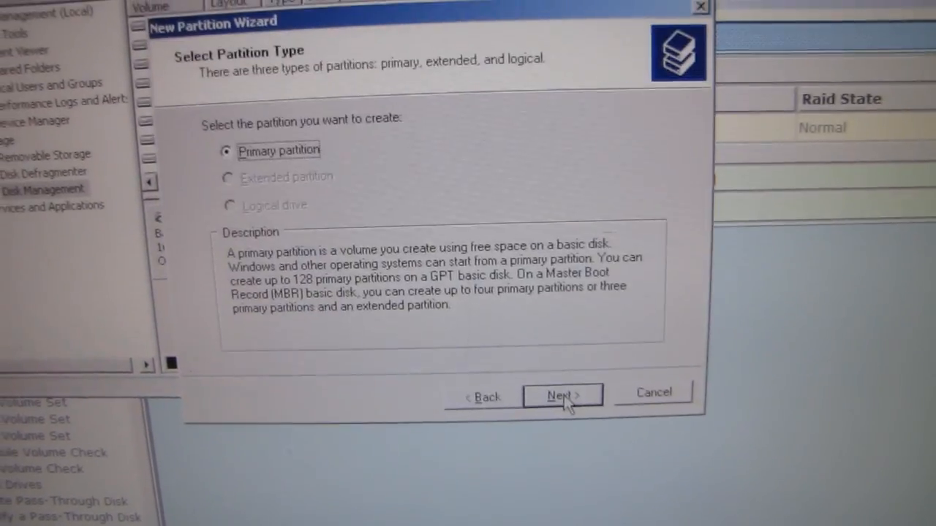
pyautogui.click(562, 395)
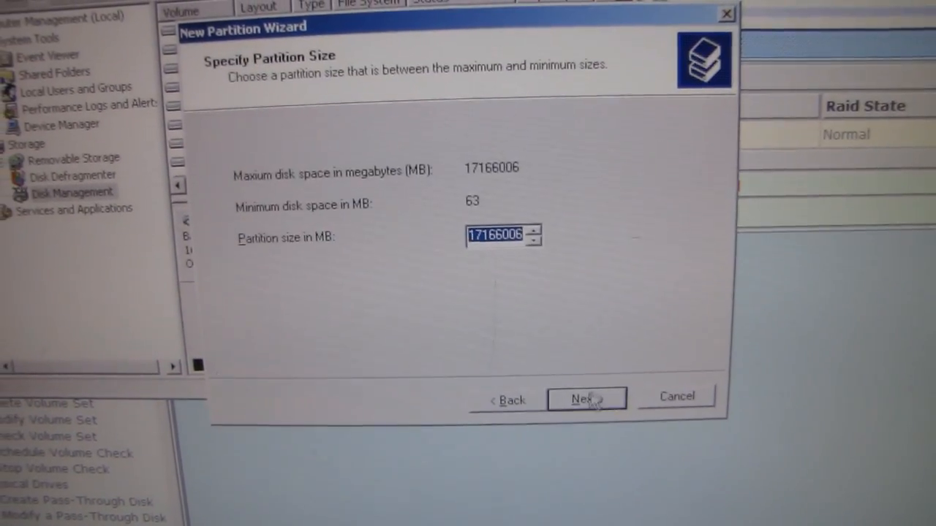
pyautogui.click(585, 399)
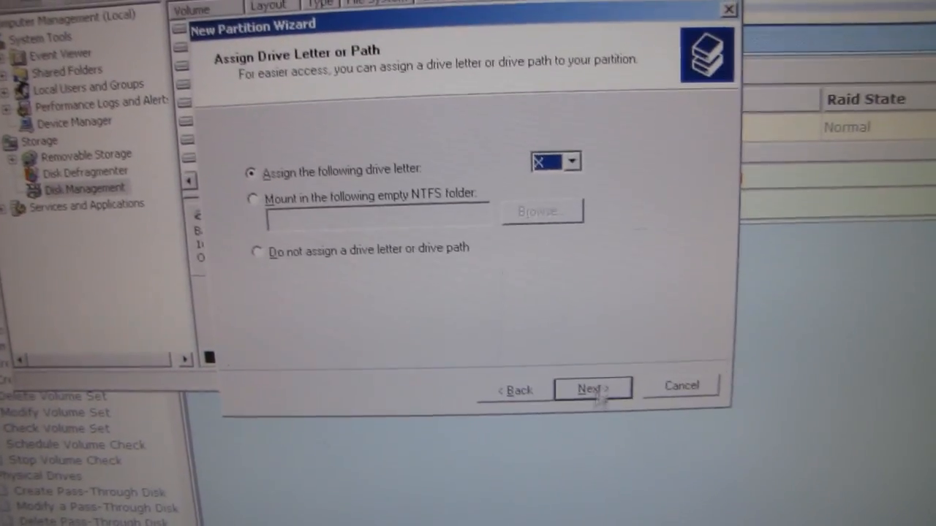
pyautogui.click(592, 388)
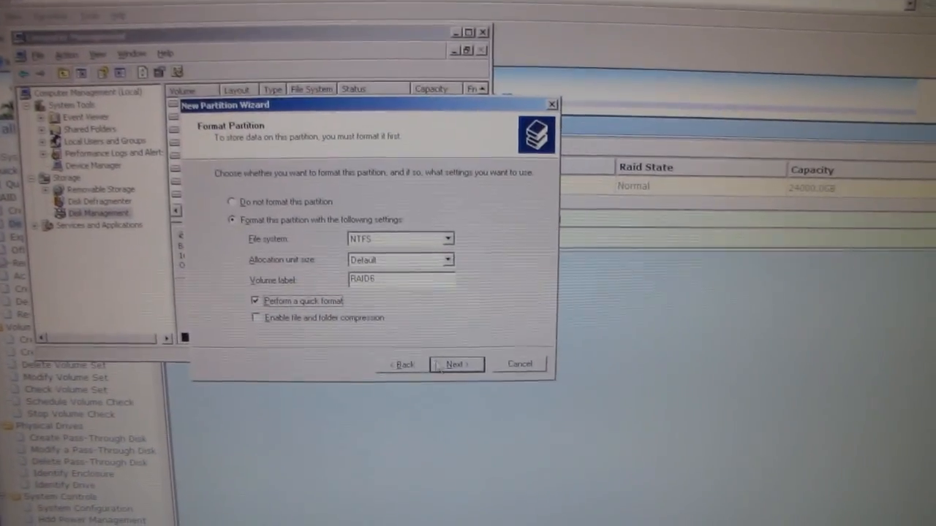
pyautogui.click(456, 364)
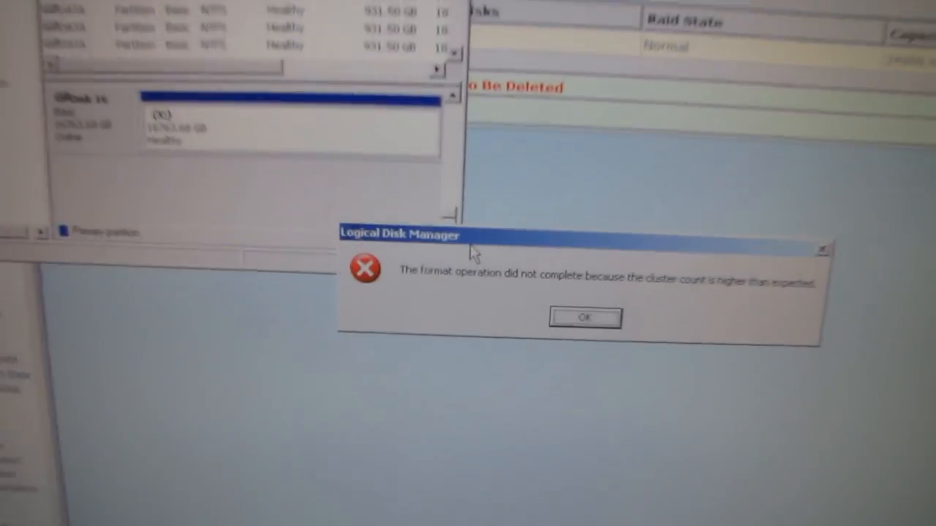
# Dismiss the Logical Disk Manager format error and start formatting Local Disk (X:)
pyautogui.click(584, 317)
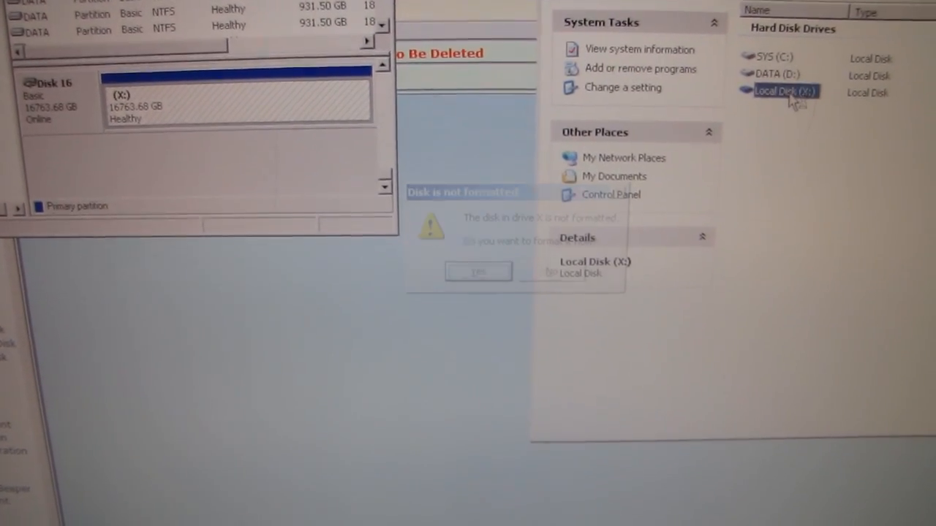
pyautogui.click(478, 271)
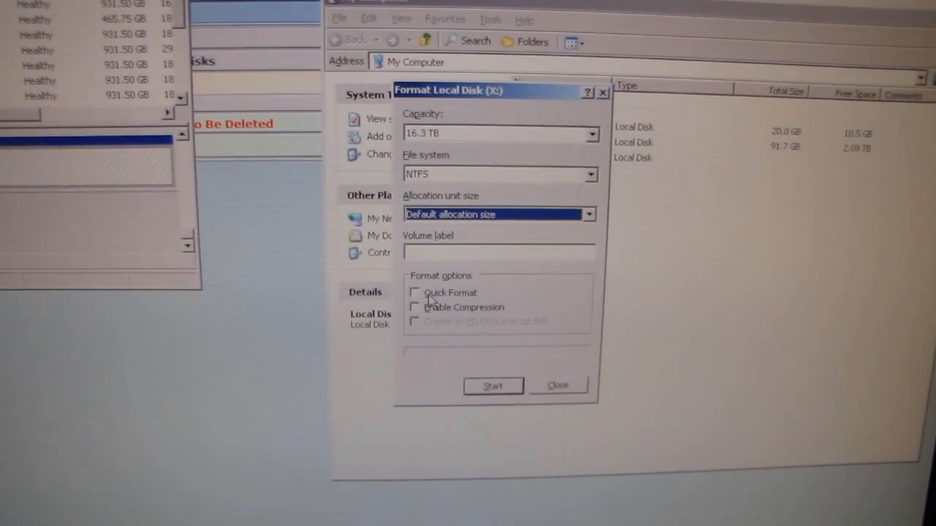
pyautogui.click(492, 386)
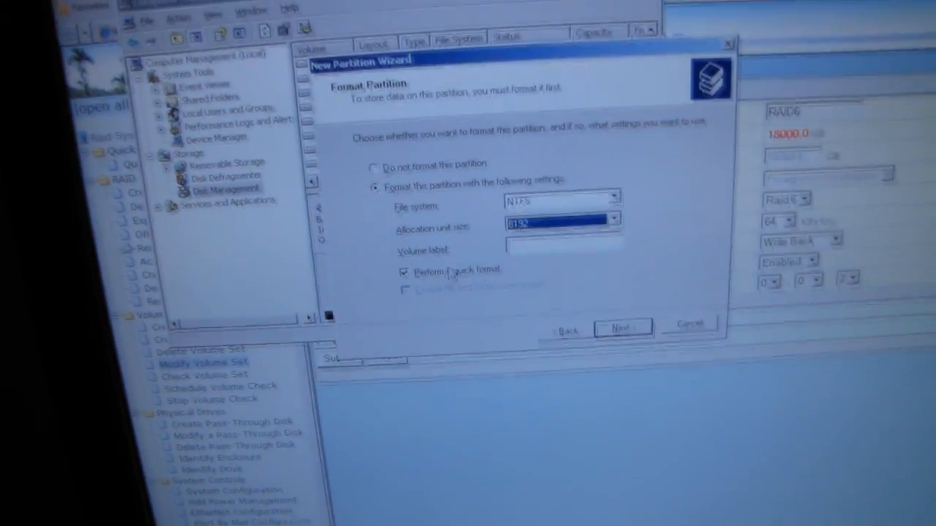
# Finish the wizard with NTFS and 8192 allocation units, then open the empty X: drive
pyautogui.click(622, 327)
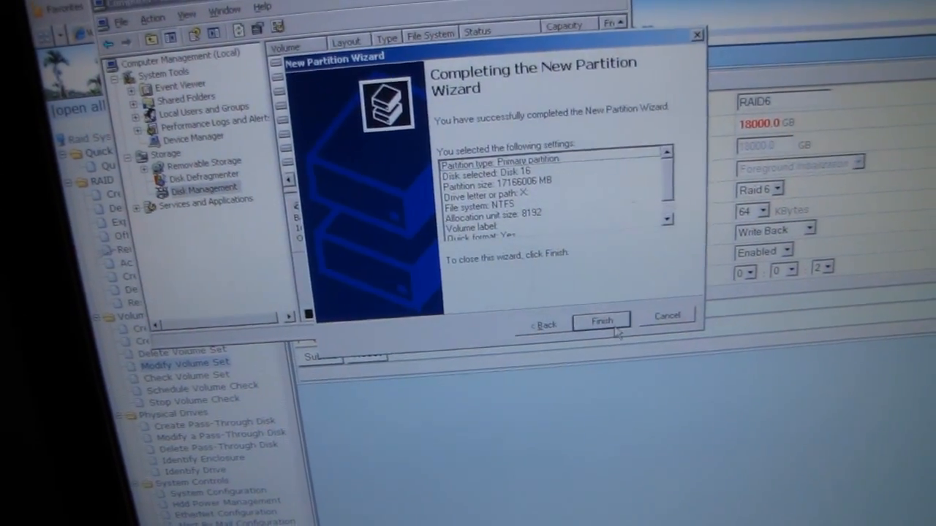
pyautogui.click(601, 320)
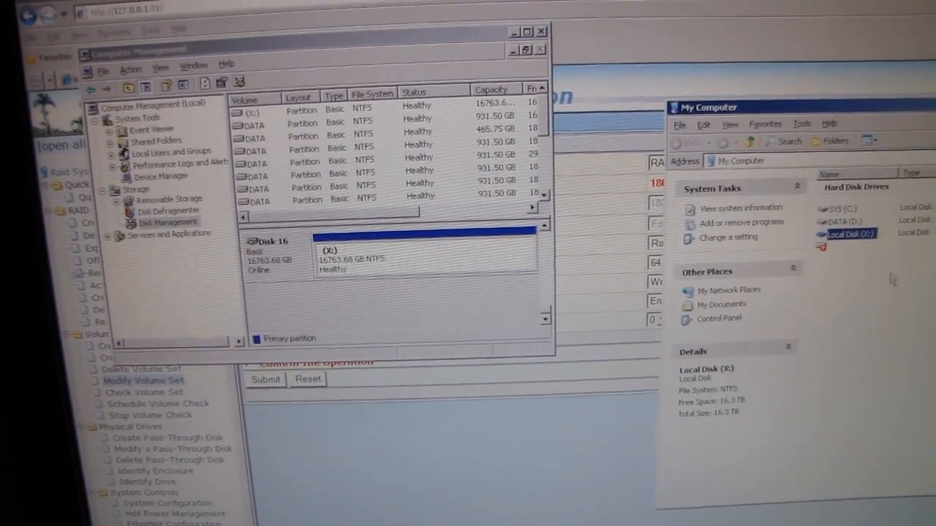
pyautogui.doubleClick(845, 234)
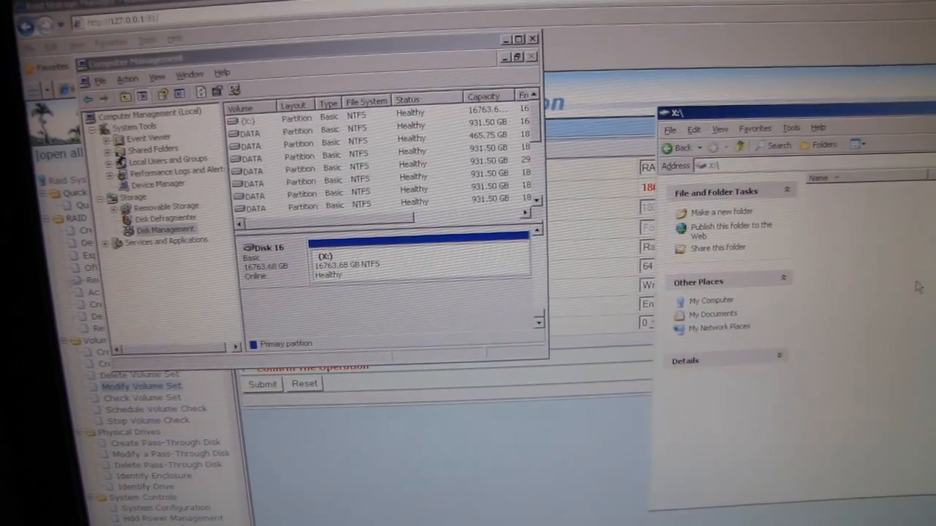